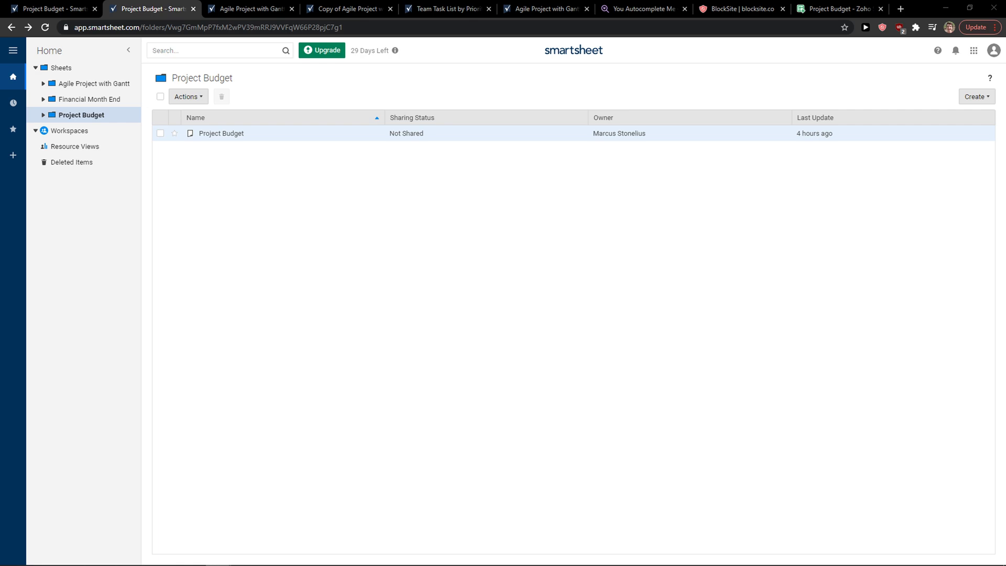
mouse_move(918, 169)
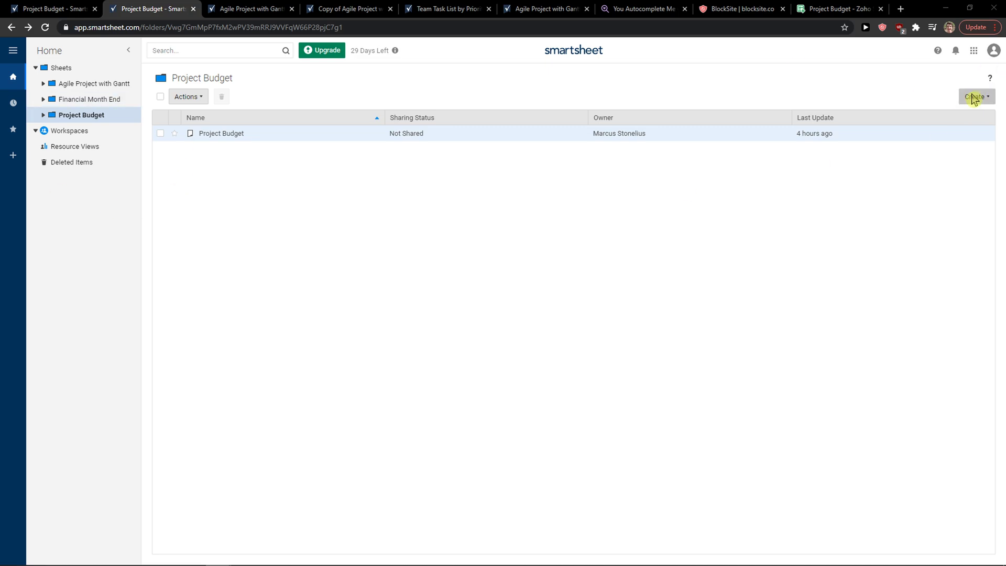
Step: Create a new dashboard named 'Chart' in the Project Budget folder
click(975, 97)
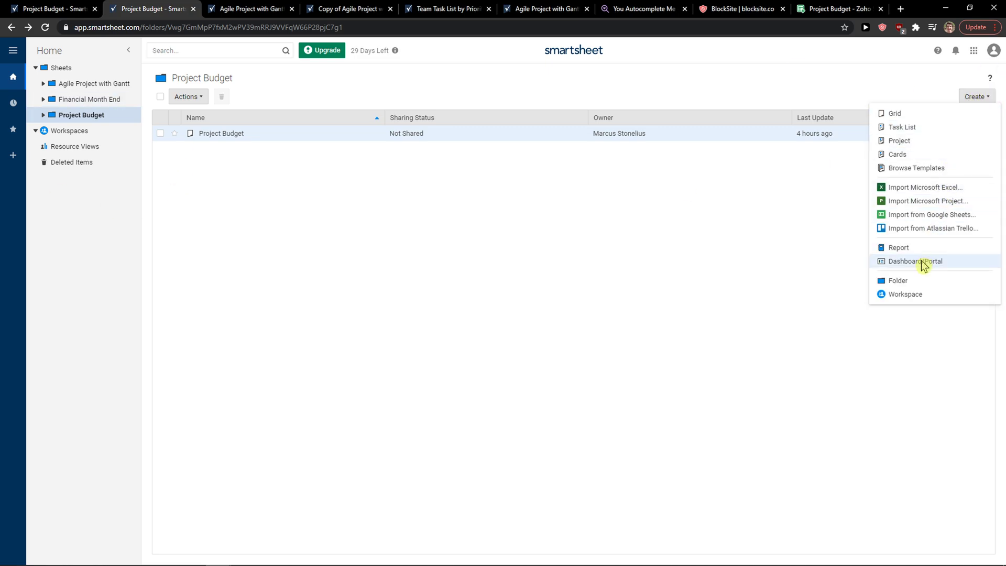
click(914, 261)
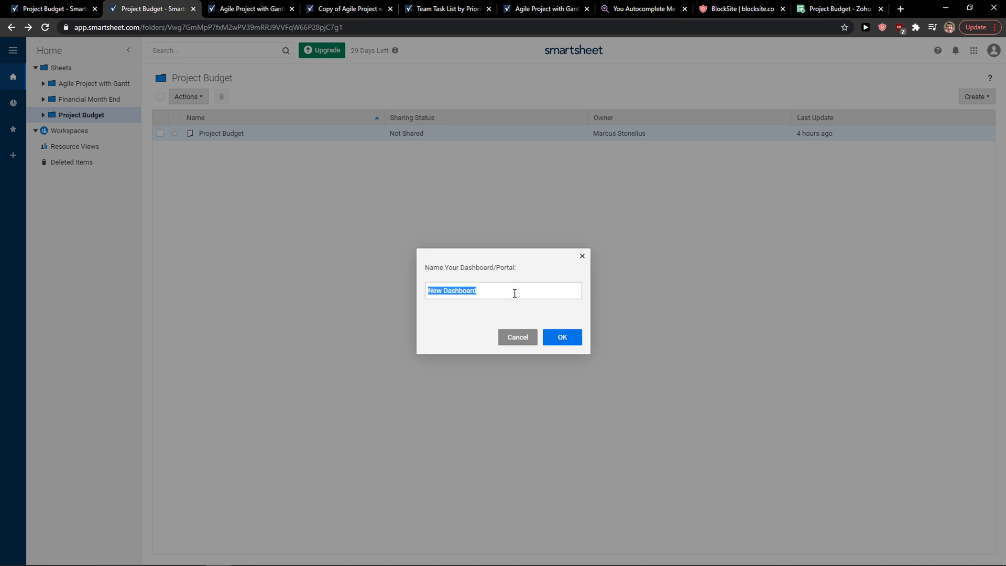
text(c)
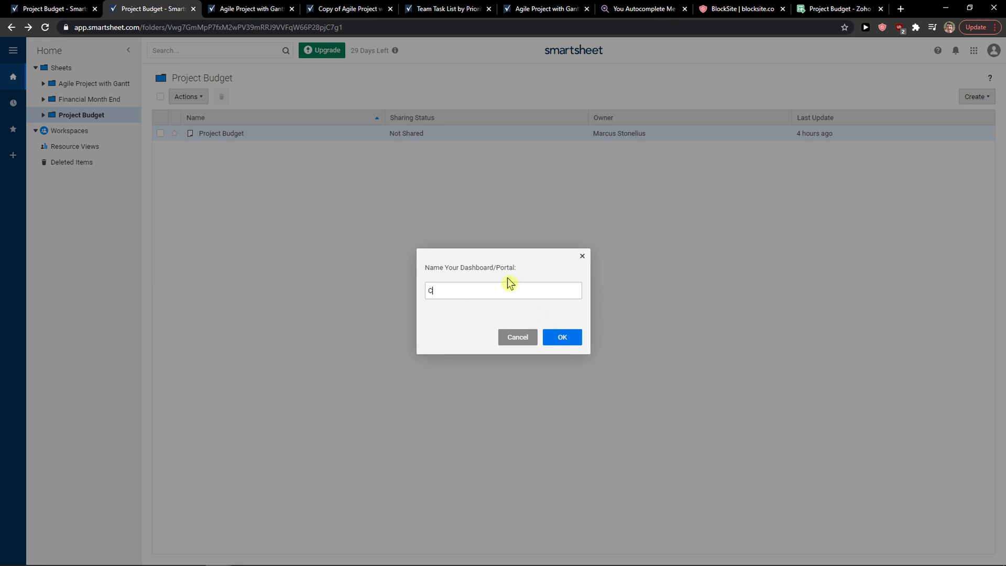
click(560, 337)
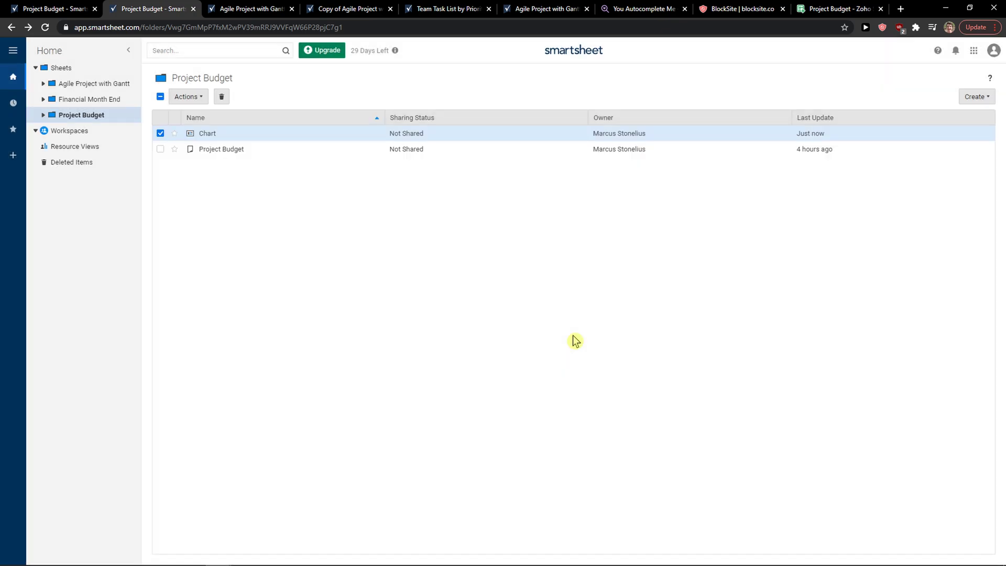
mouse_move(277, 239)
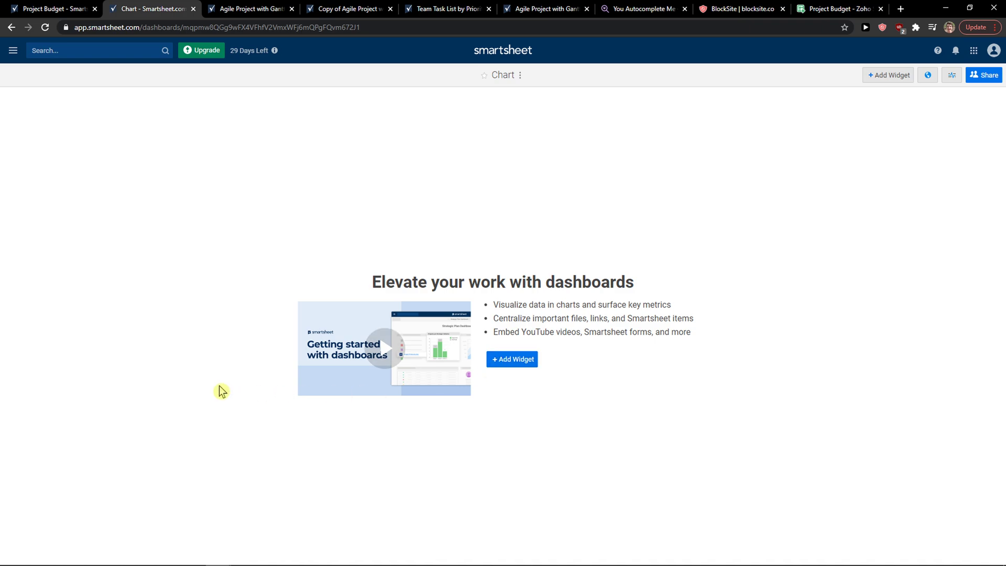
Step: Add a chart widget using the Project Budget sheet's Budget, Actual and Difference totals
click(512, 359)
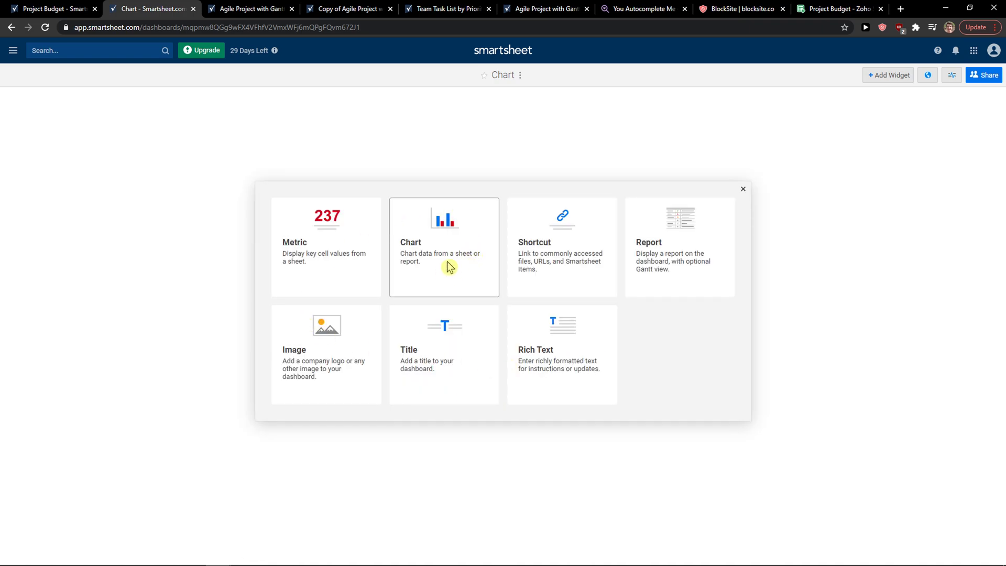
click(443, 246)
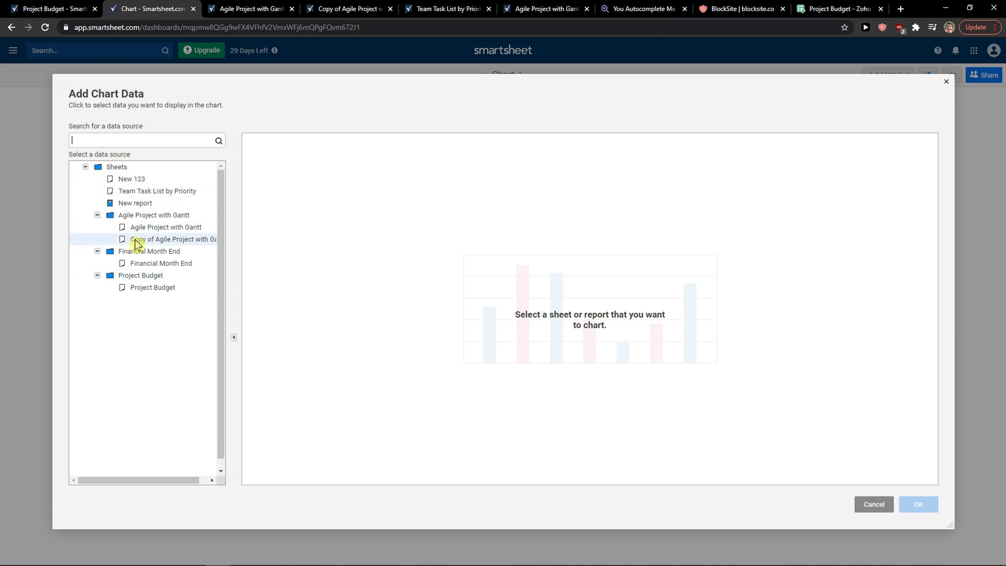
click(157, 287)
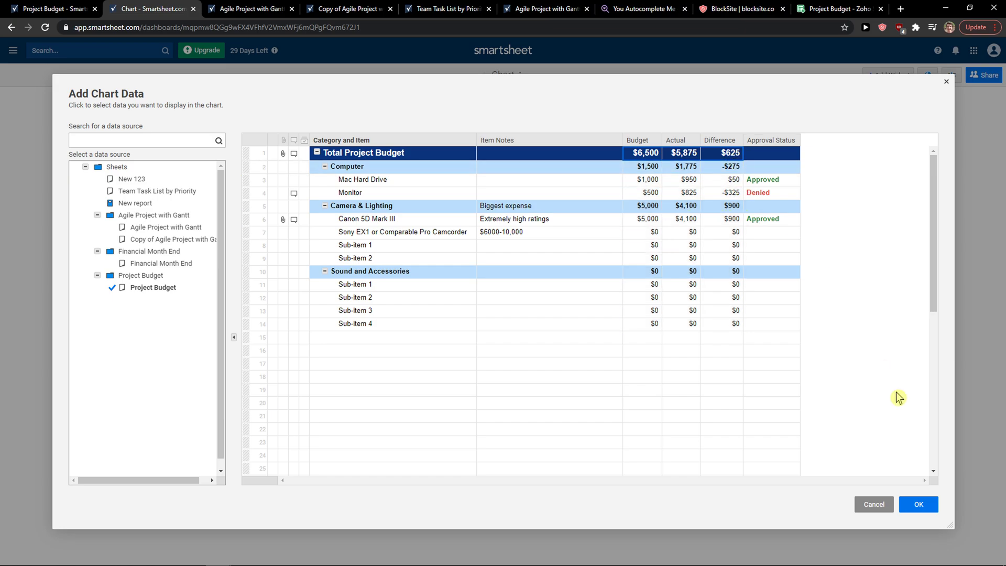
click(917, 504)
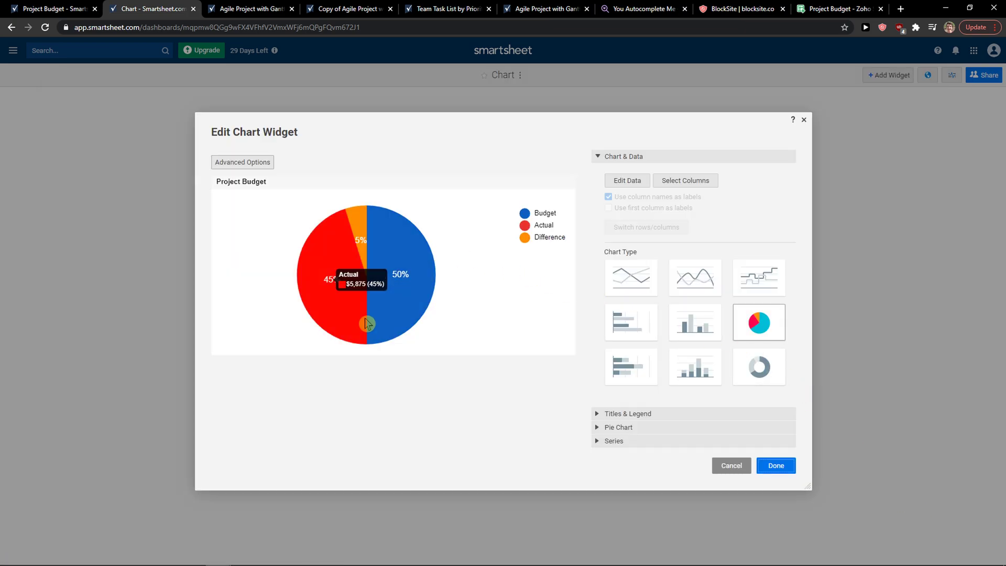
mouse_move(404, 282)
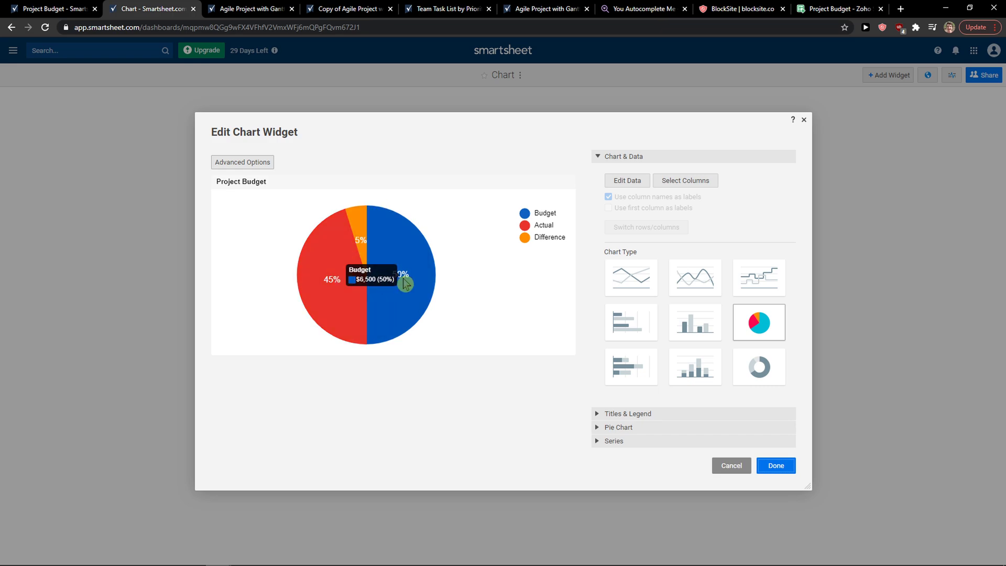
mouse_move(781, 341)
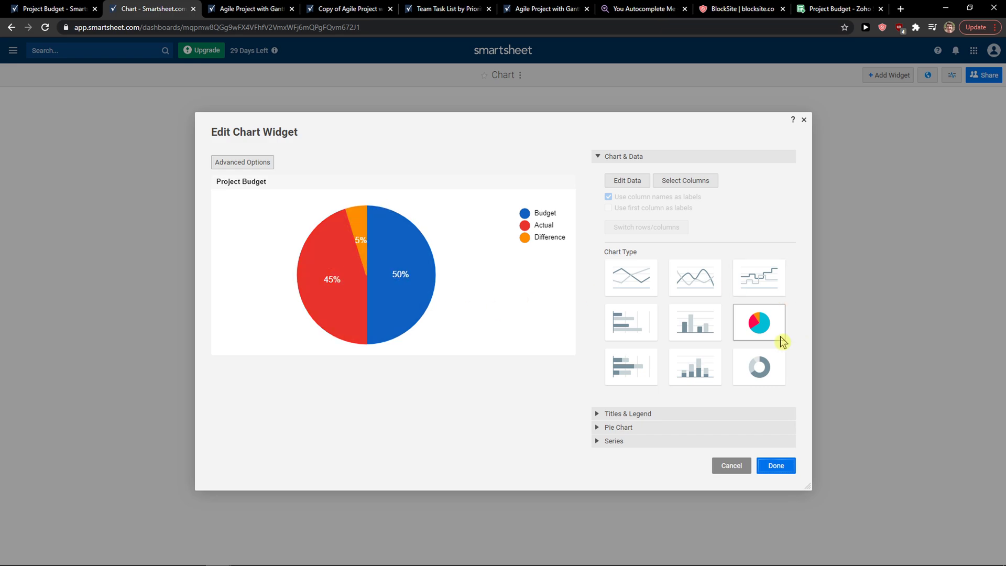
click(759, 277)
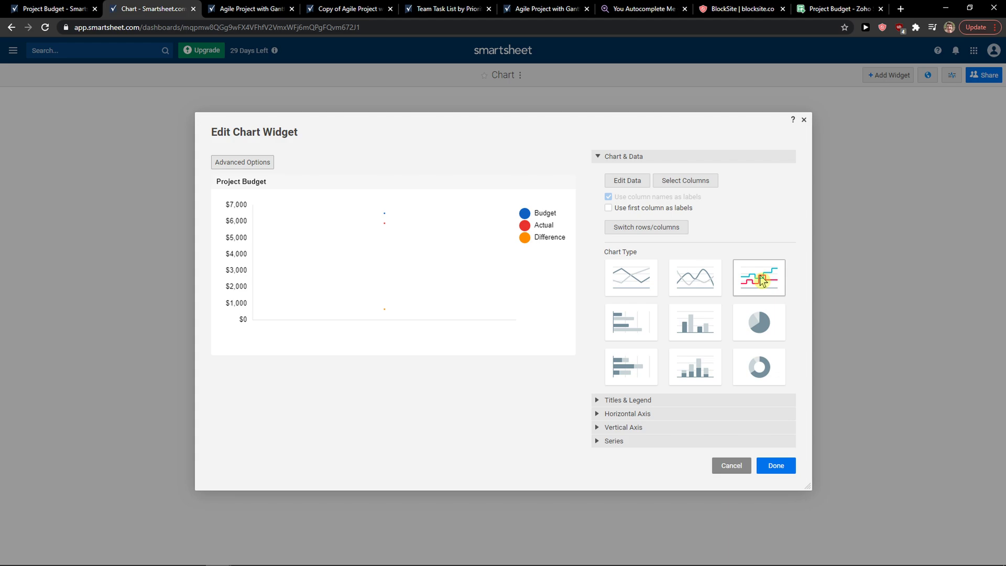
click(631, 323)
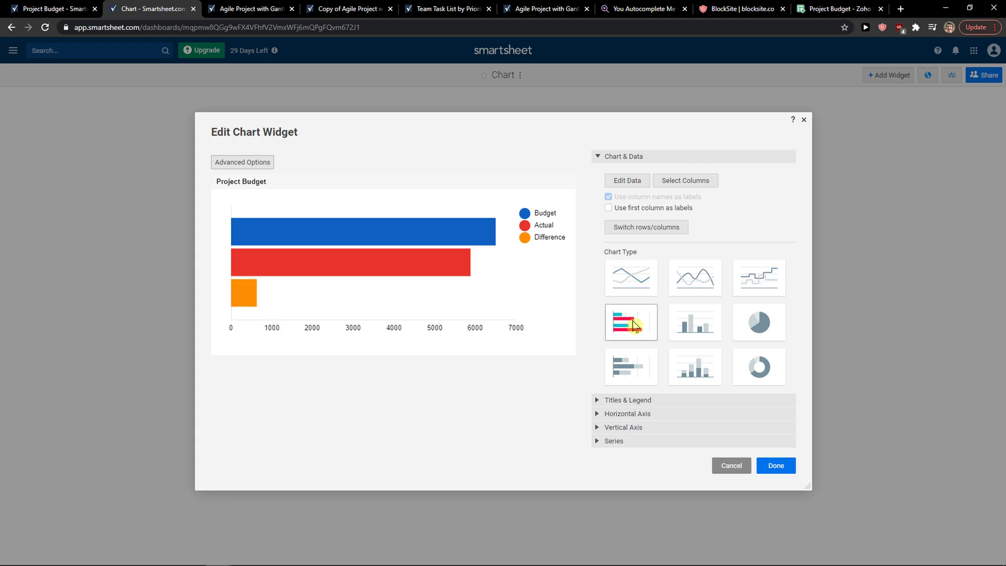
click(759, 322)
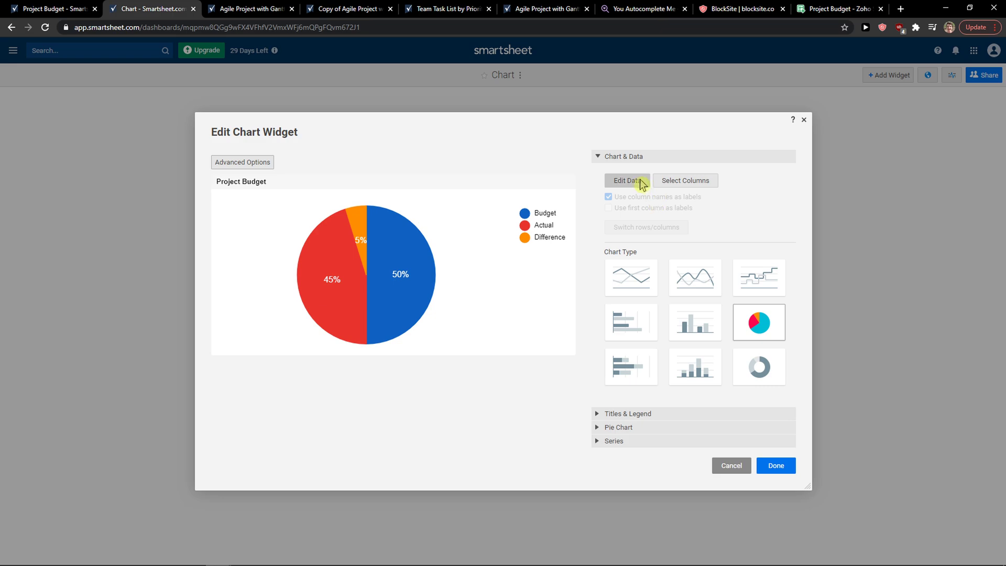
Step: Change the chart data to the Computer row's Budget and Actual cells, shown as a pie
click(627, 181)
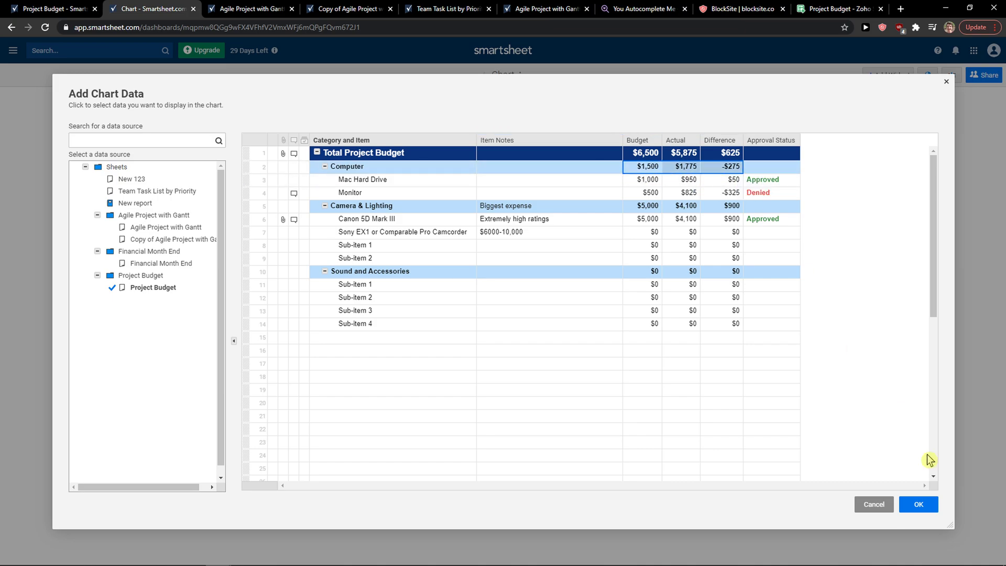
click(917, 504)
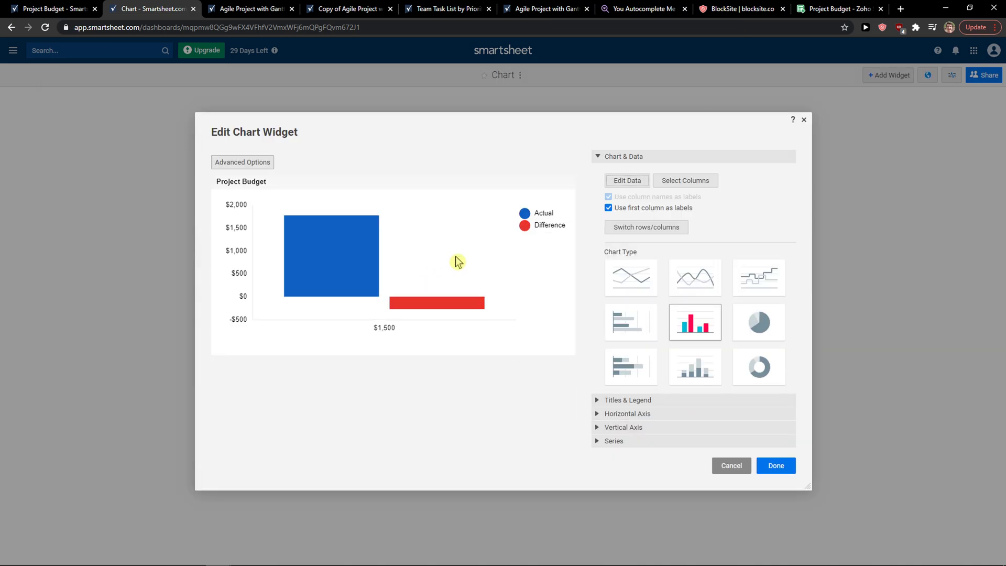
click(758, 322)
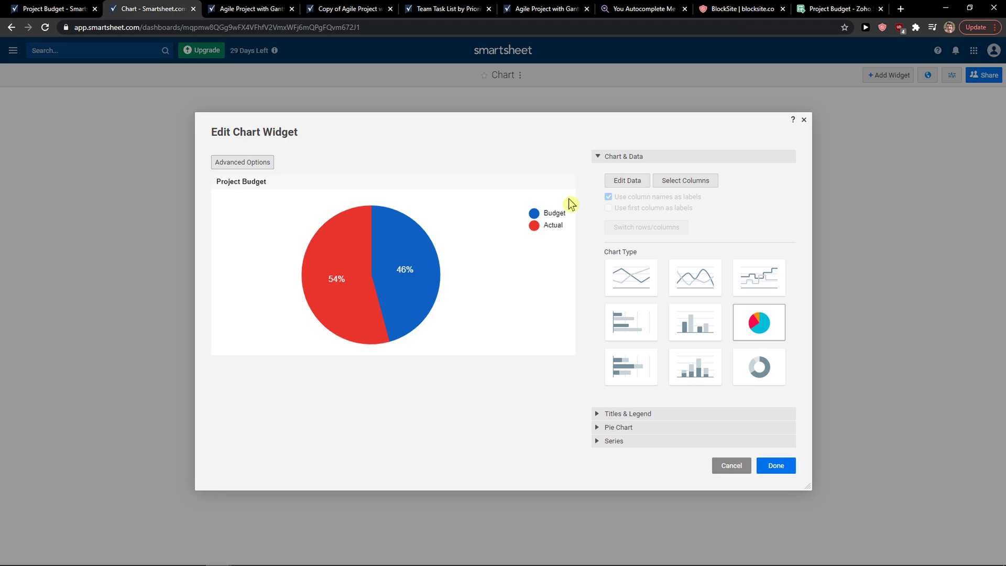
mouse_move(632, 197)
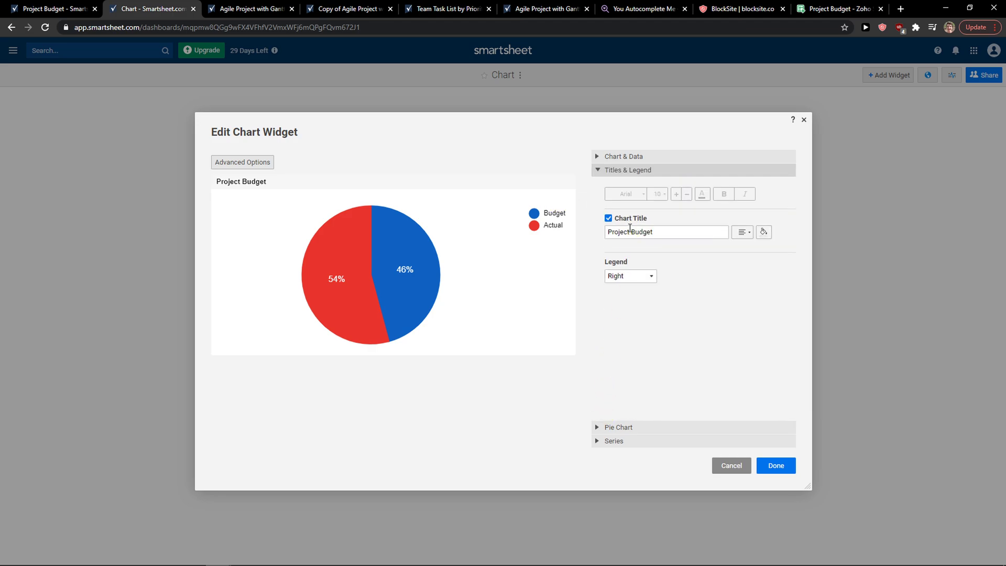
click(624, 156)
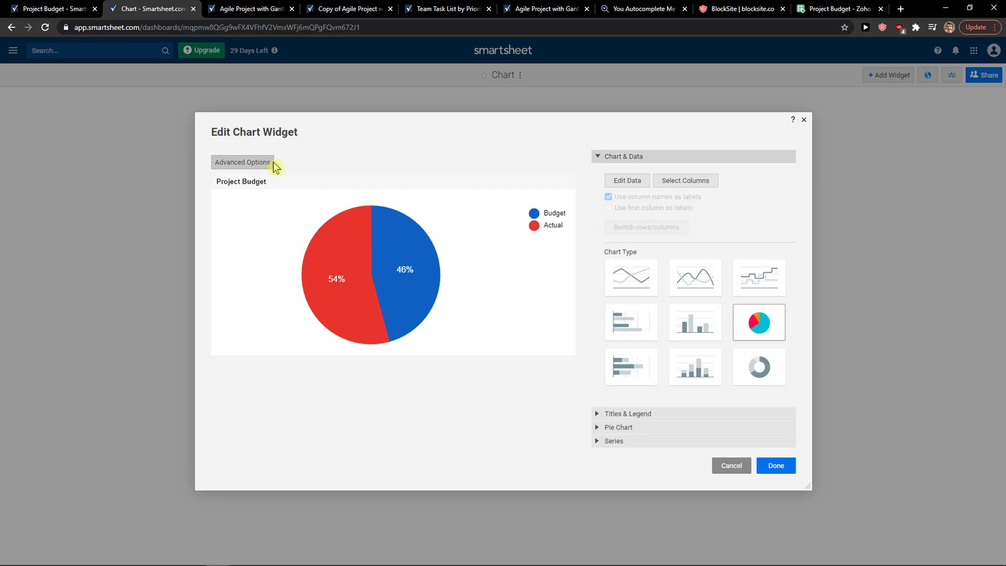
click(243, 162)
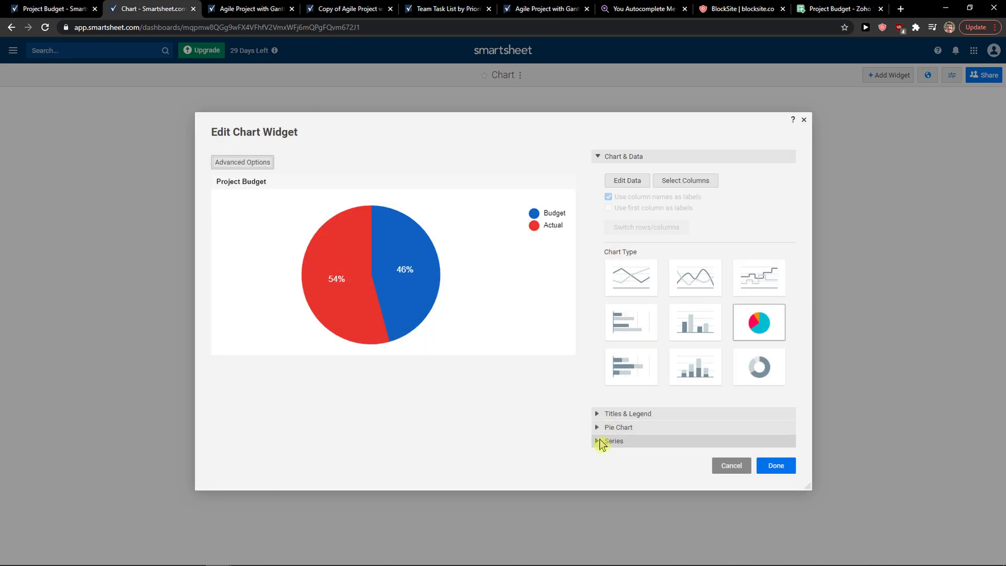
click(613, 440)
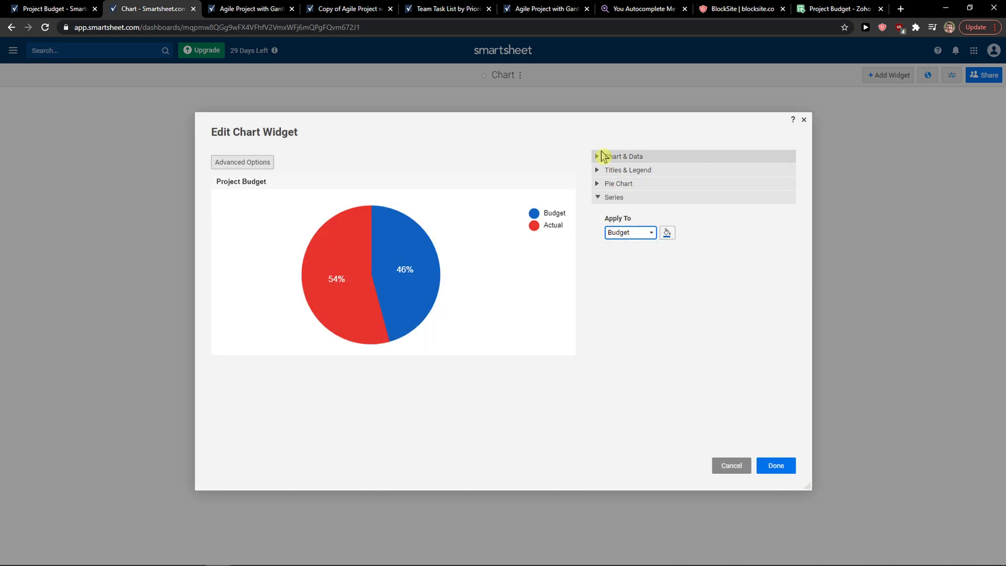
click(685, 181)
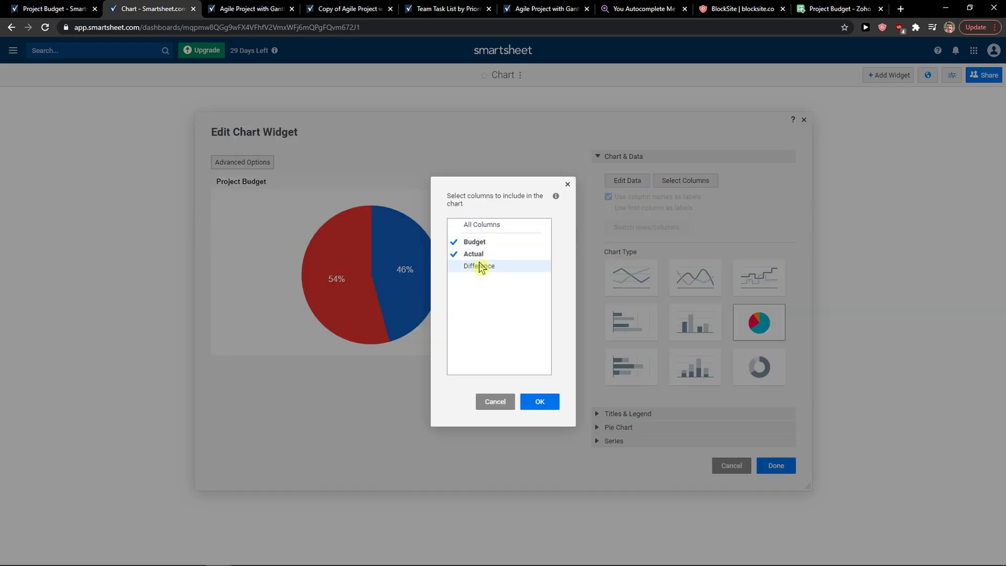
click(539, 401)
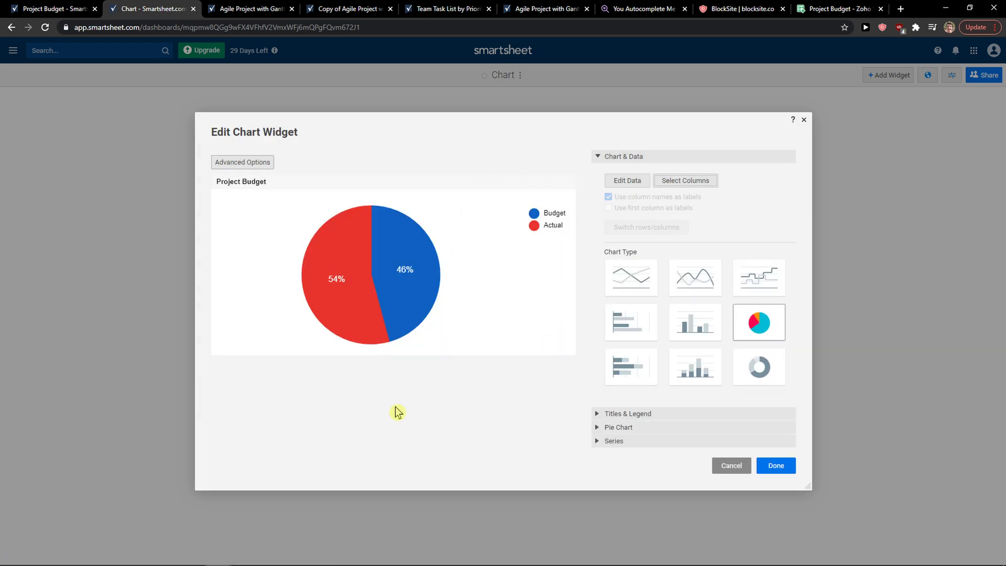